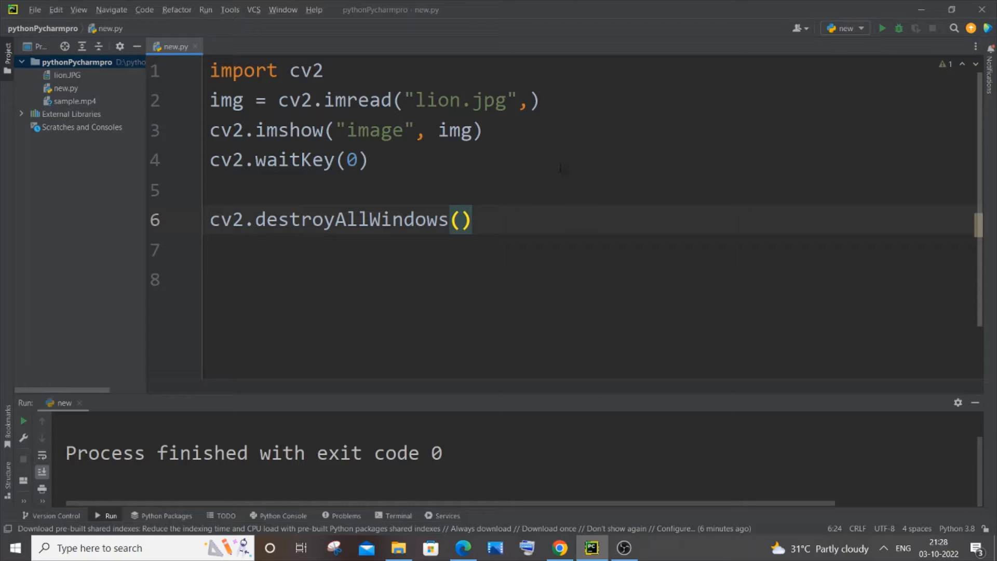
mouse_move(457, 176)
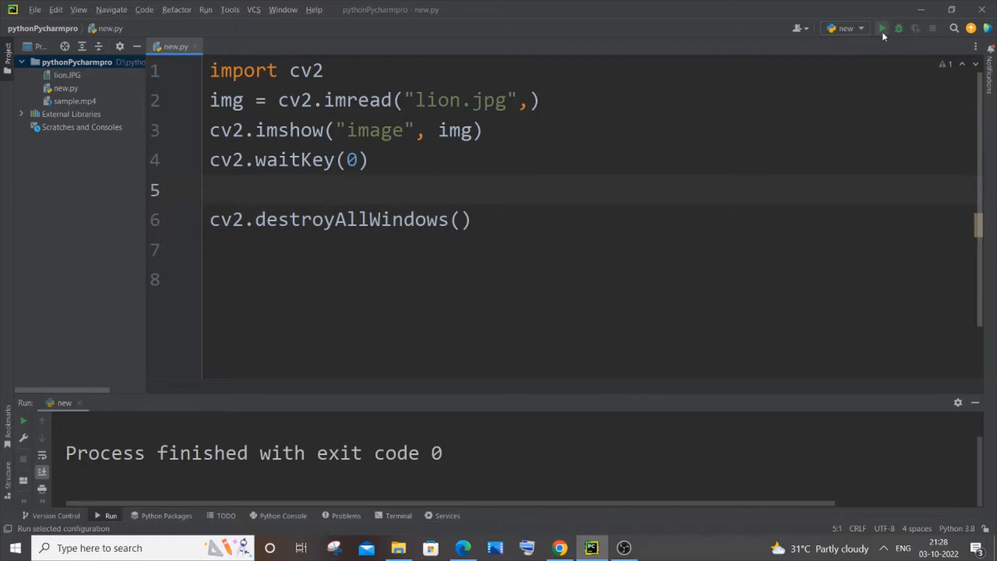
- Run the script, add cv2.IMREAD_GRAYSCALE to cv2.imread, rerun, and close the gray lion window
left_click(882, 28)
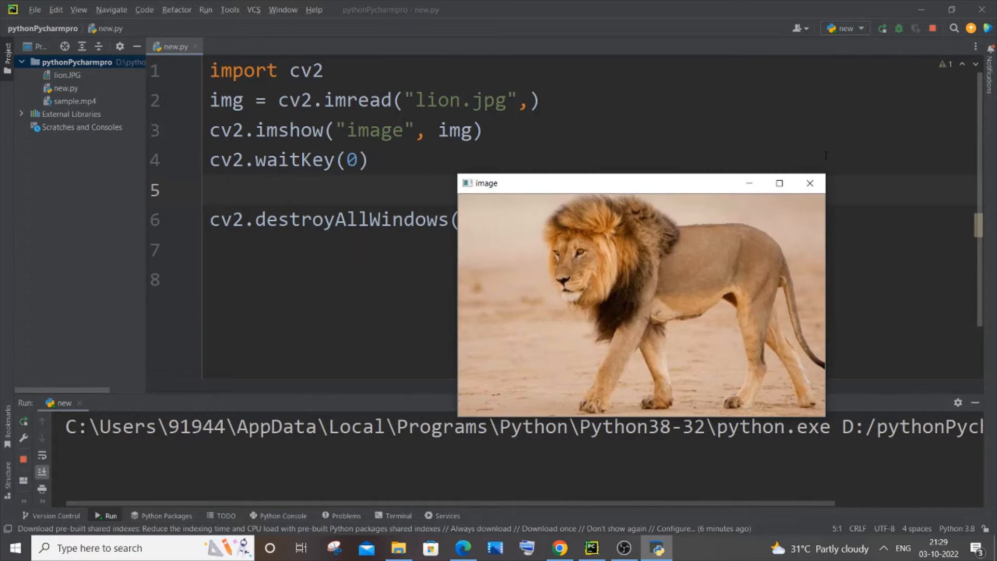
mouse_move(654, 184)
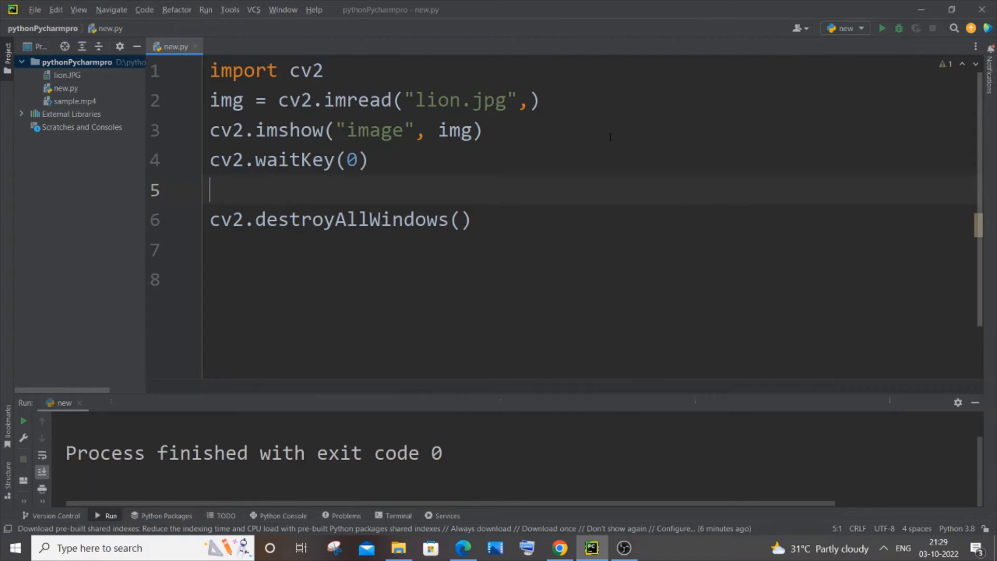
left_click(528, 101)
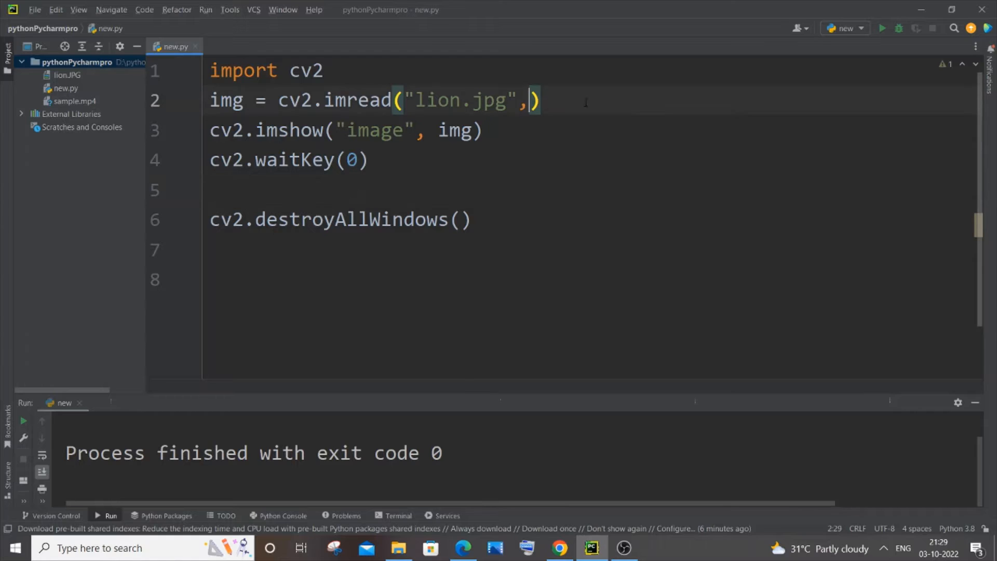
type("cv2.IMREAD_GRAYSCALE")
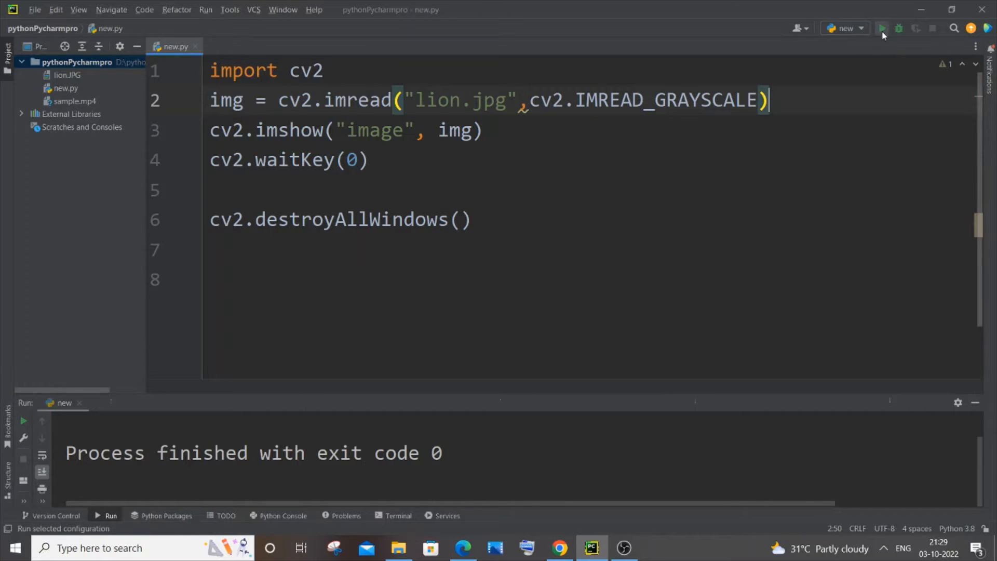
left_click(884, 28)
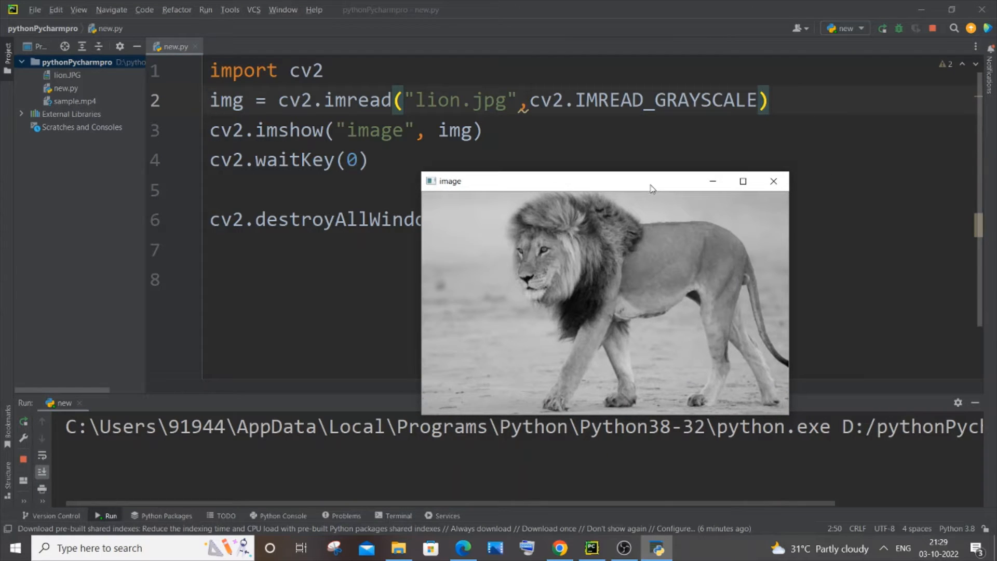
mouse_move(632, 202)
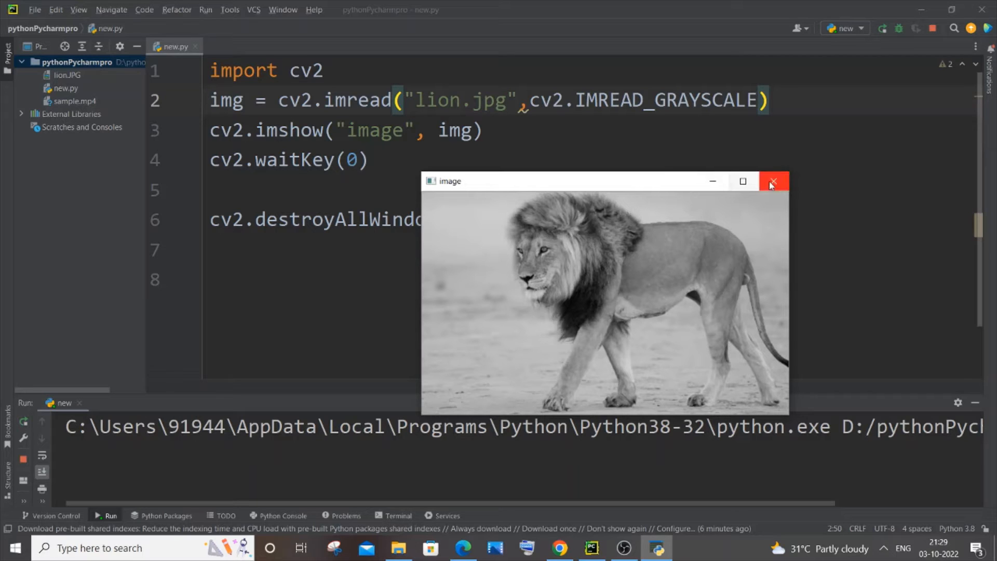
left_click(773, 182)
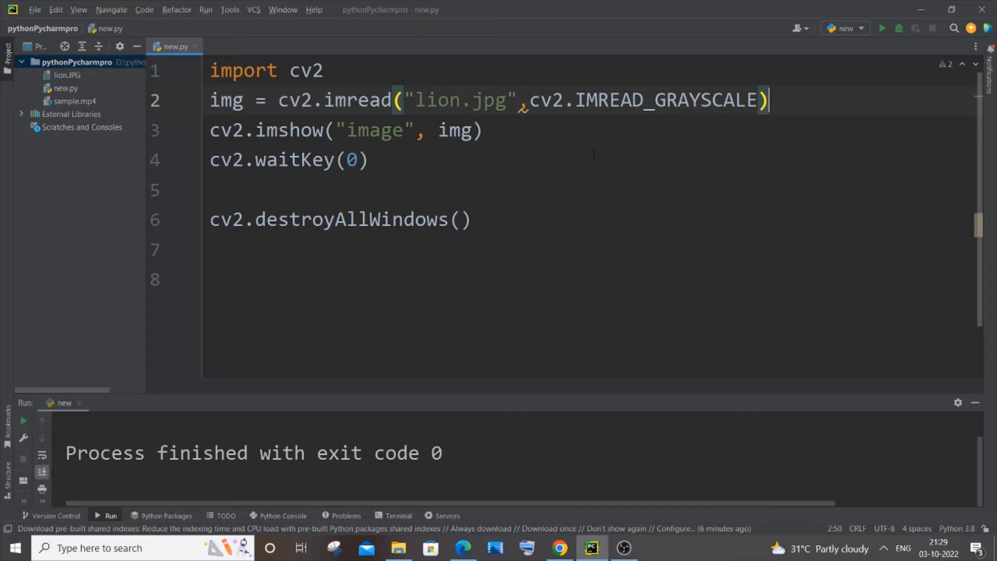
- Write cv2.imwrite("bwlion.png",img) on a new line after imshow and select the file name
left_click(484, 130)
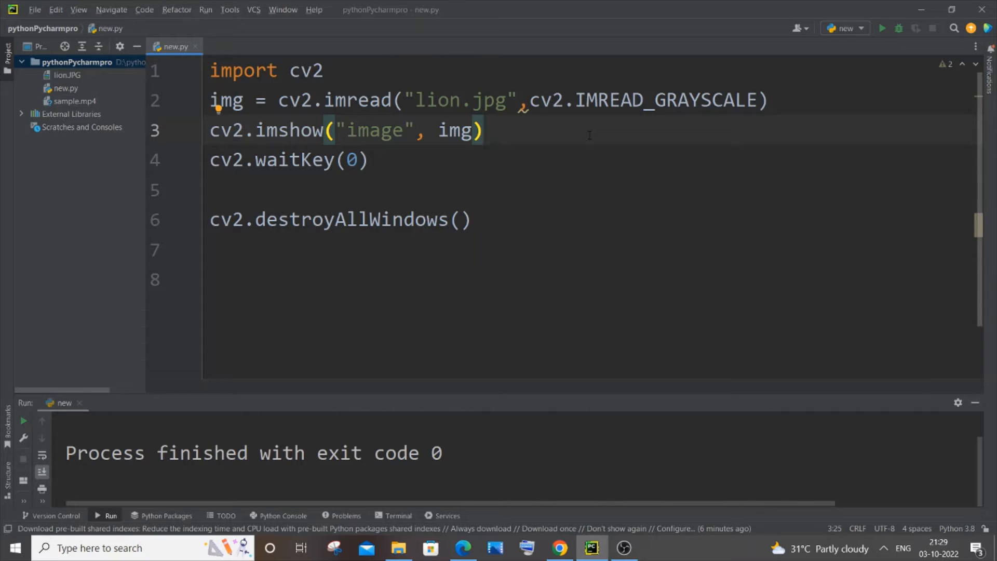
type("cv")
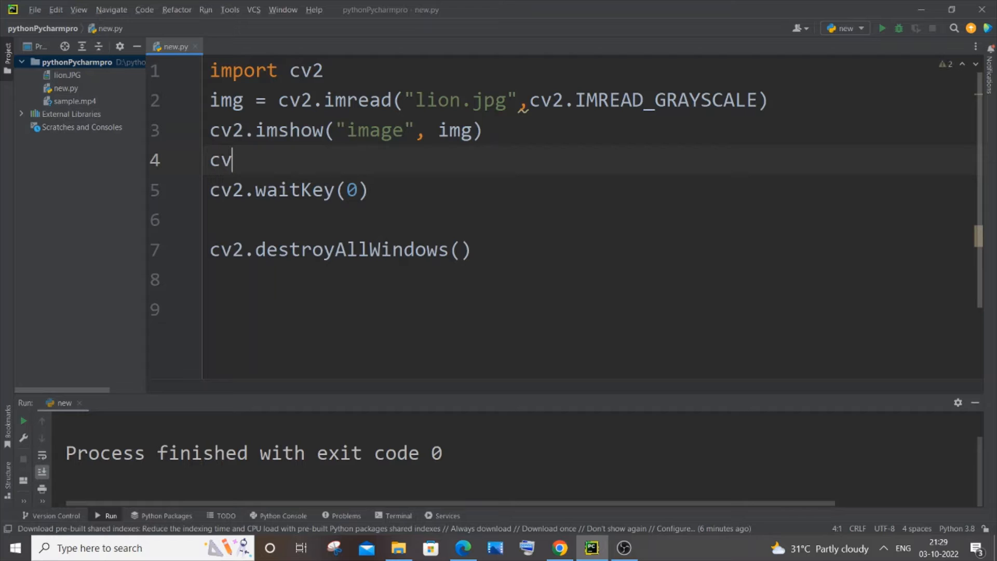
type("2.")
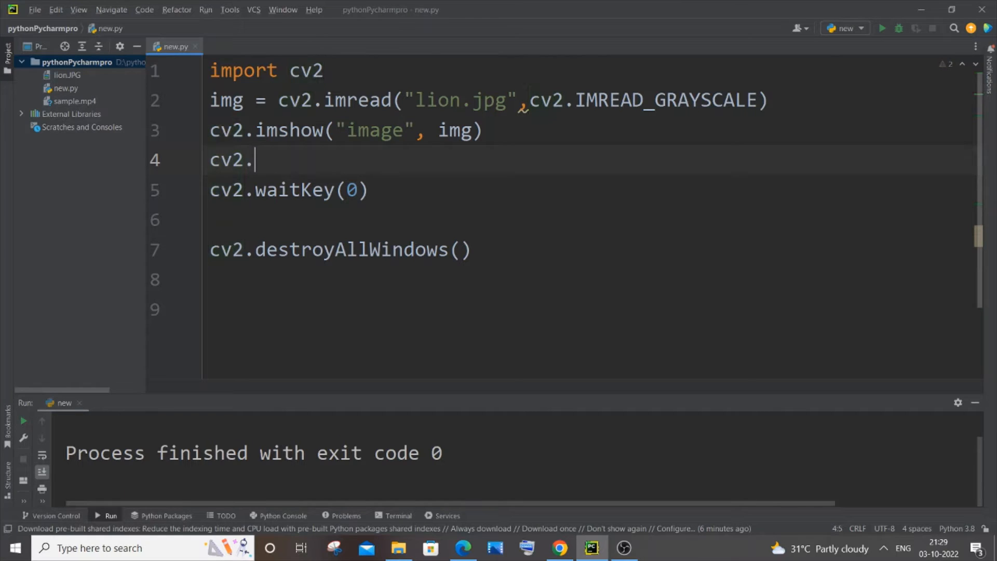
type("imwrite(")
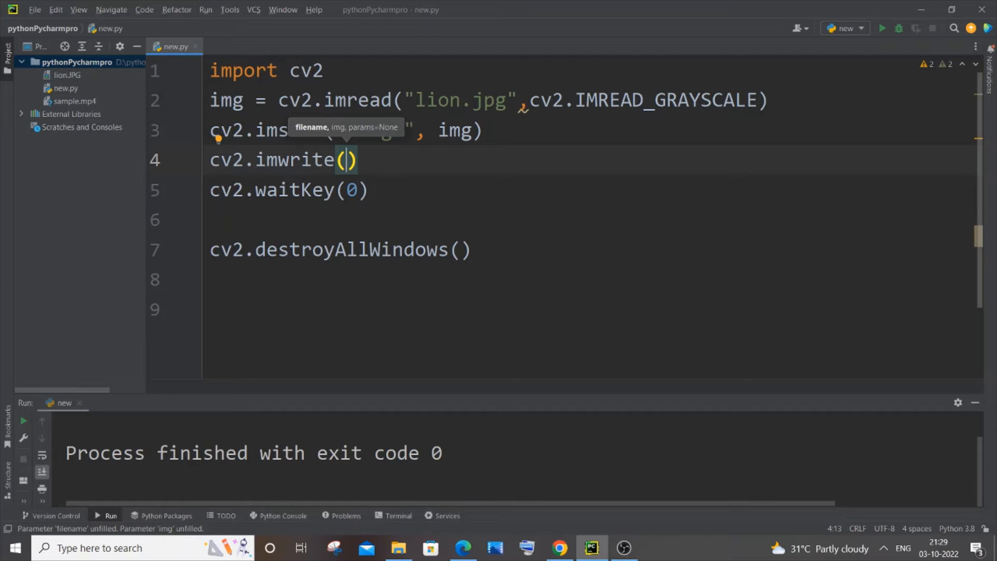
type("\"")
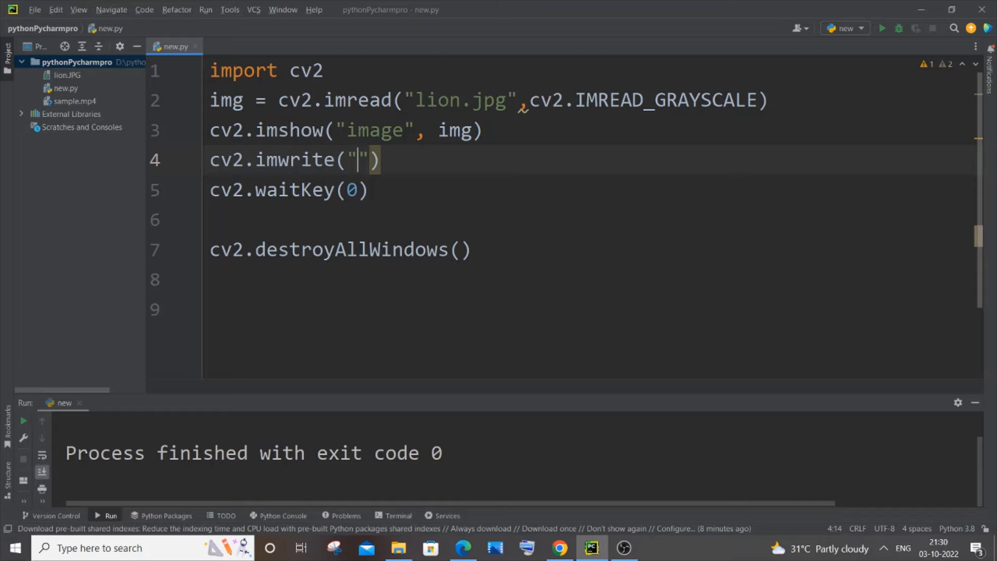
type("bwlion")
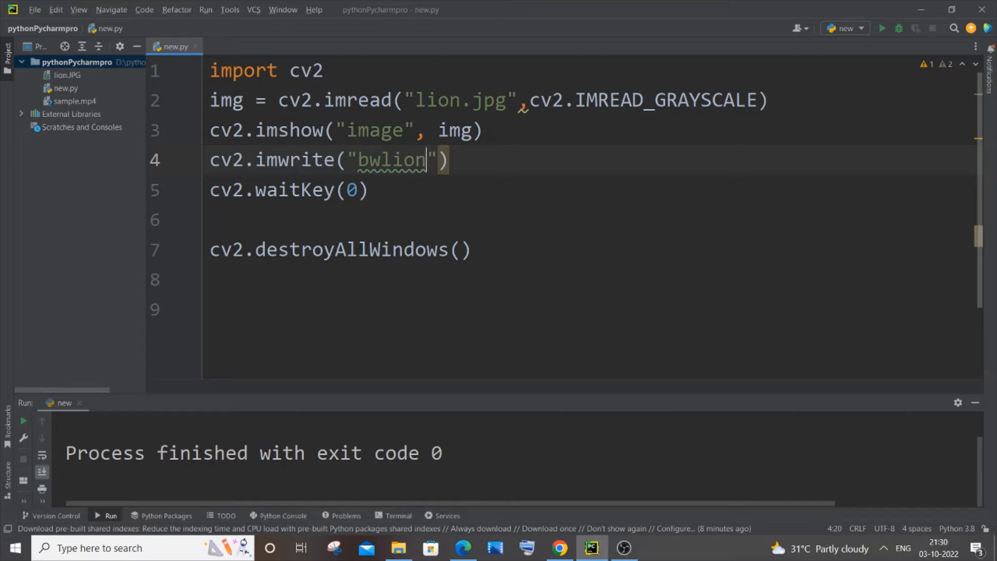
type(".")
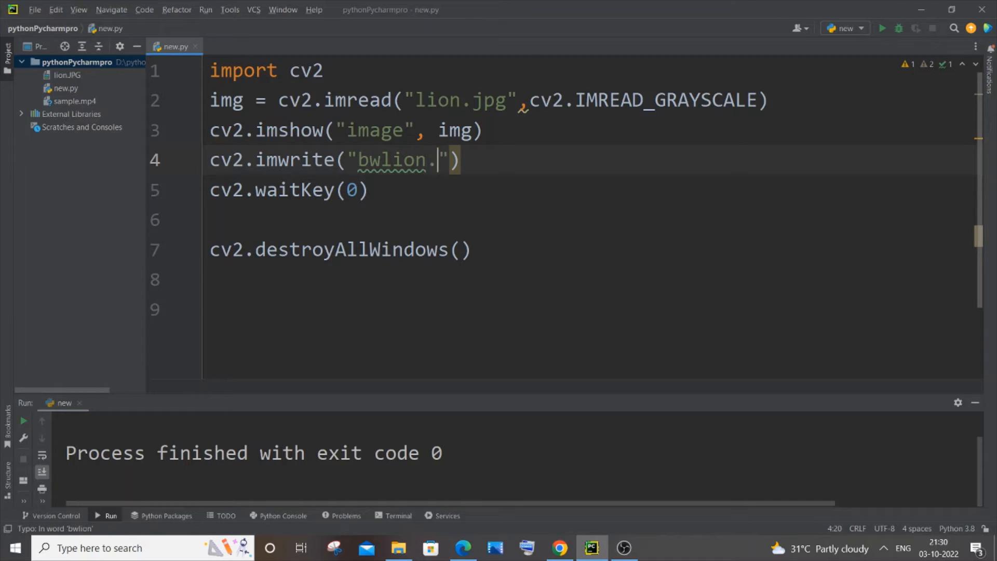
type("png")
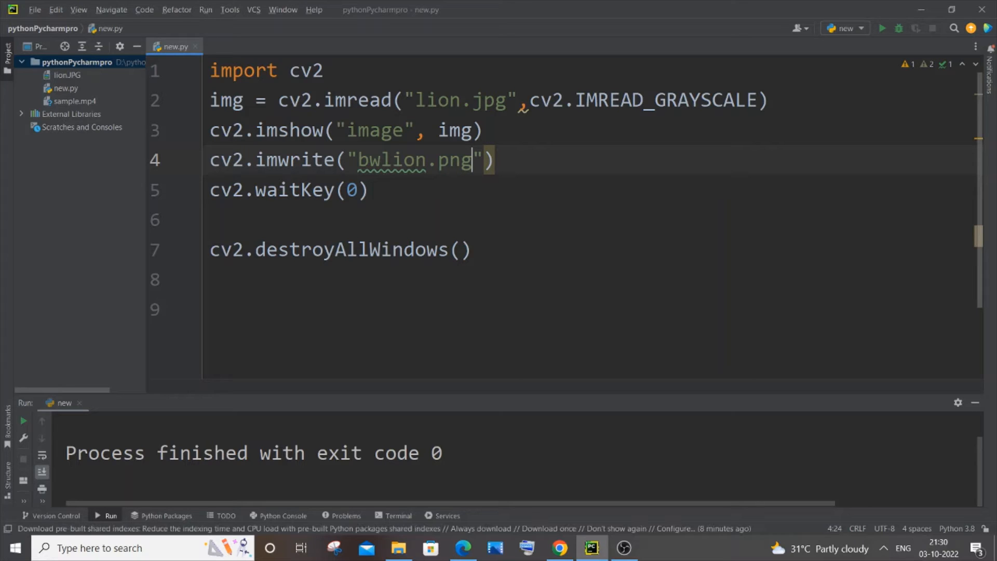
type(",")
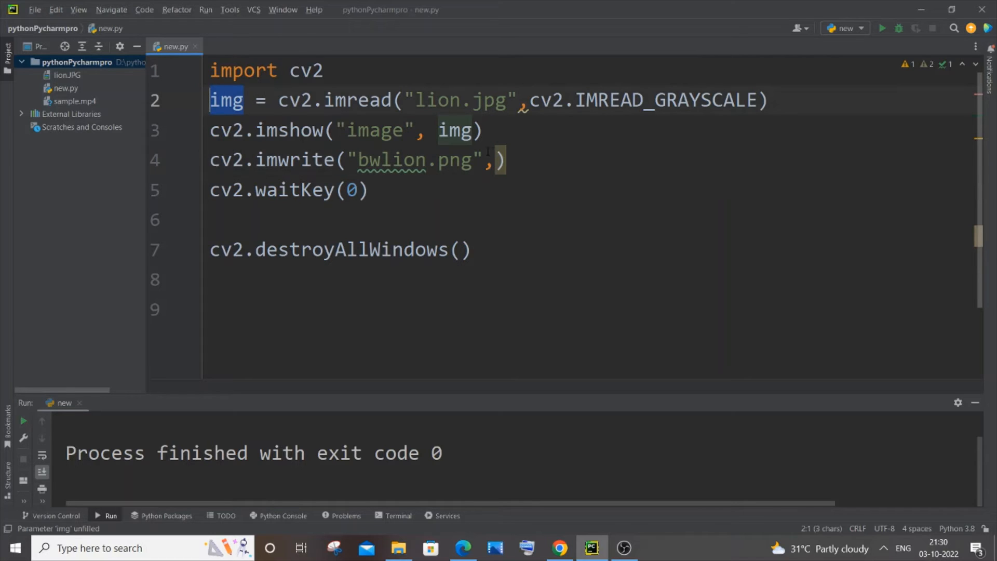
type("img")
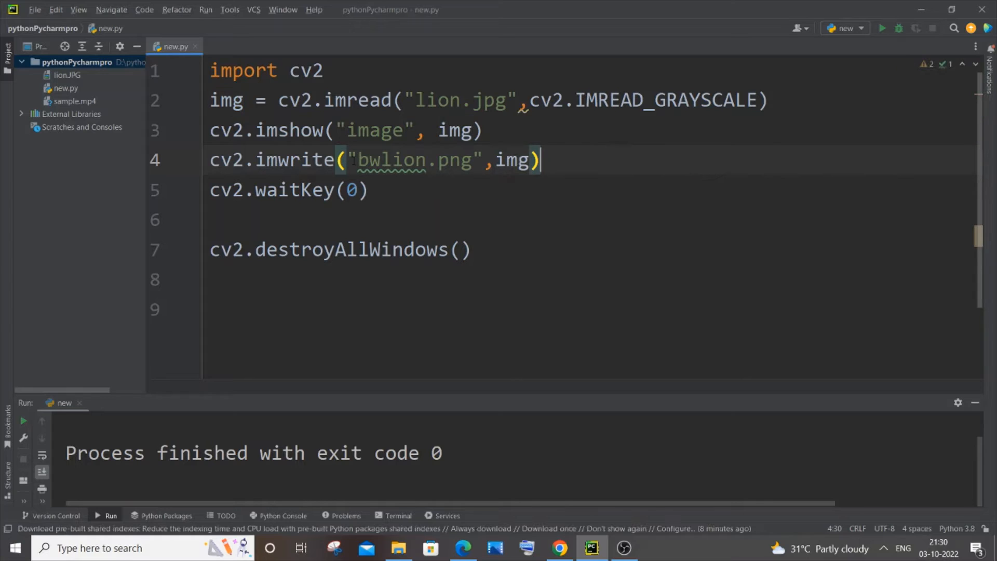
double_click(391, 159)
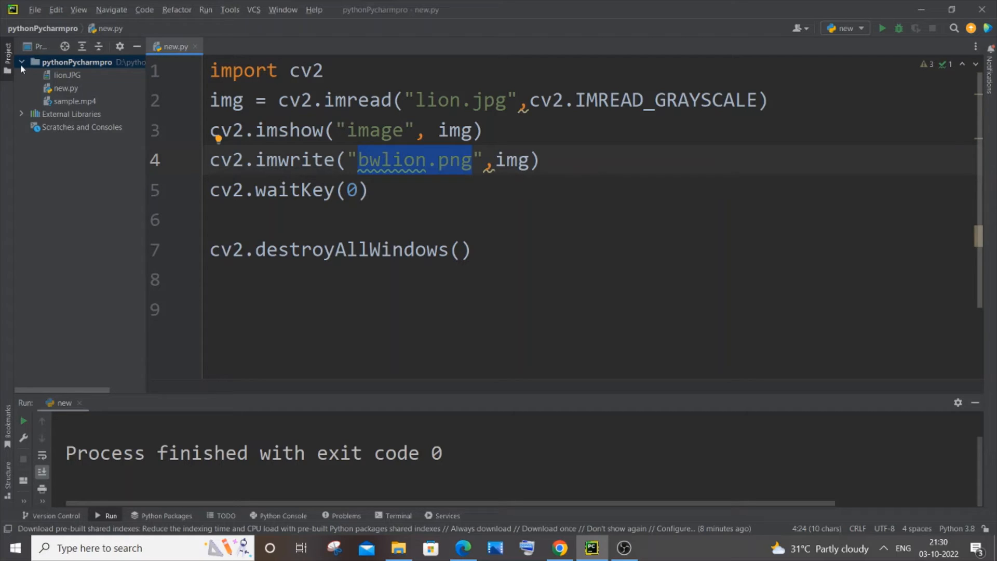
left_click(21, 61)
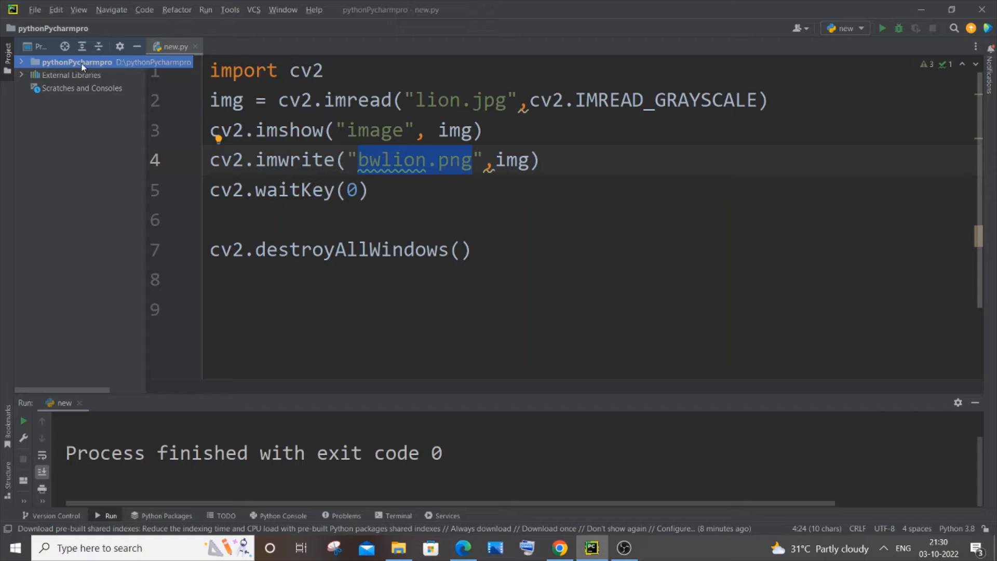
mouse_move(56, 71)
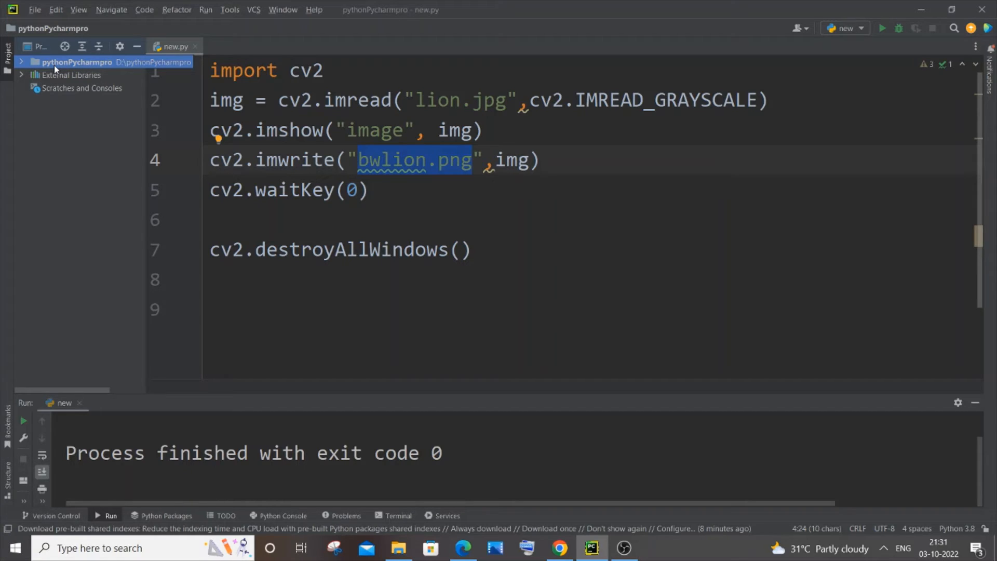
left_click(20, 62)
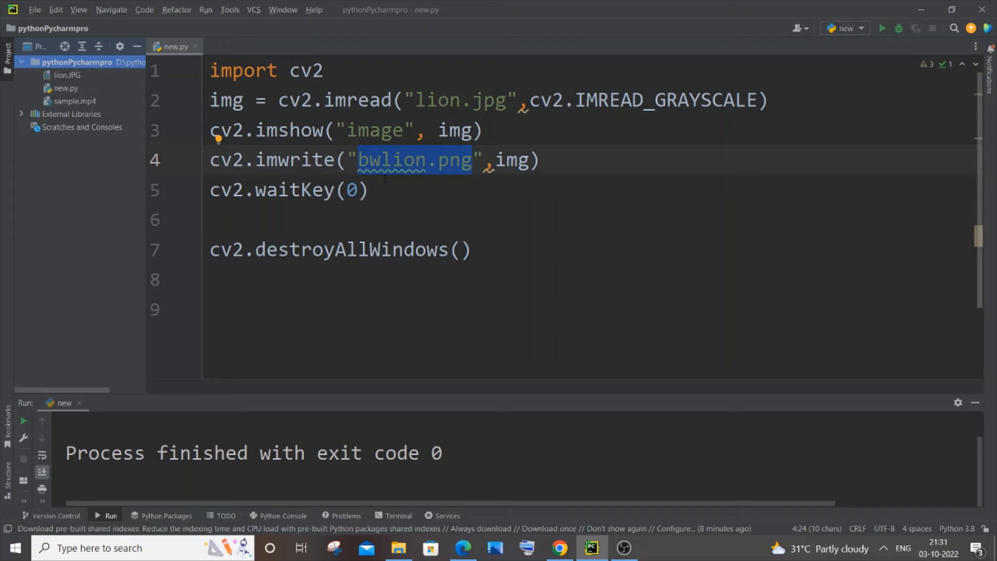
left_click(413, 159)
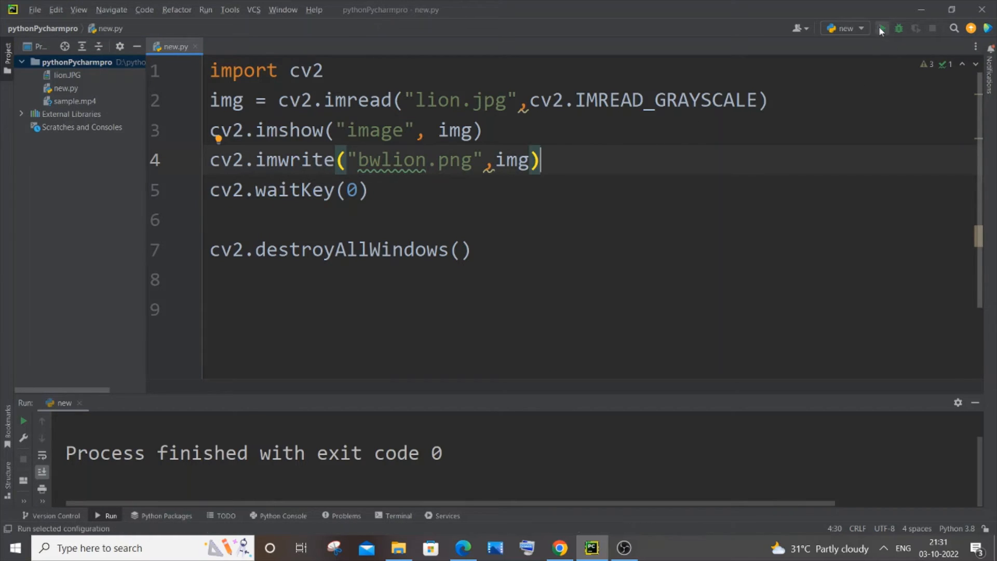
- Run the script to save bwlion.png, preview it from the Project panel, and return to new.py
left_click(882, 28)
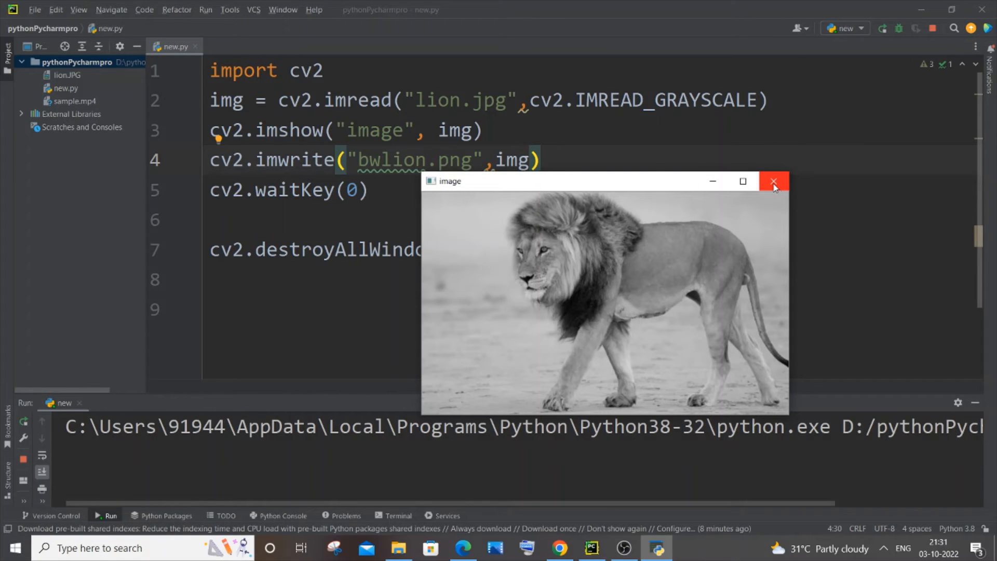
mouse_move(80, 79)
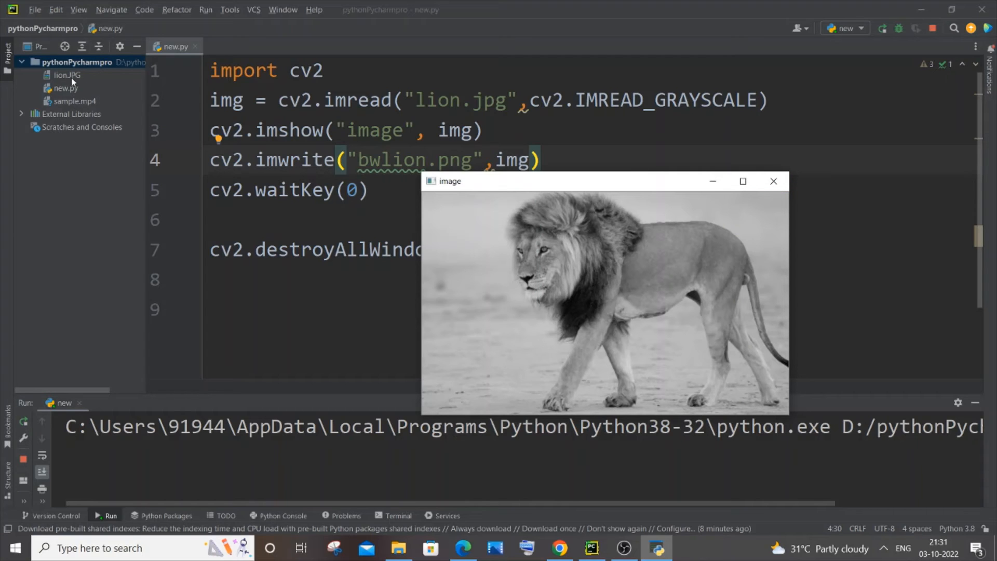
mouse_move(812, 190)
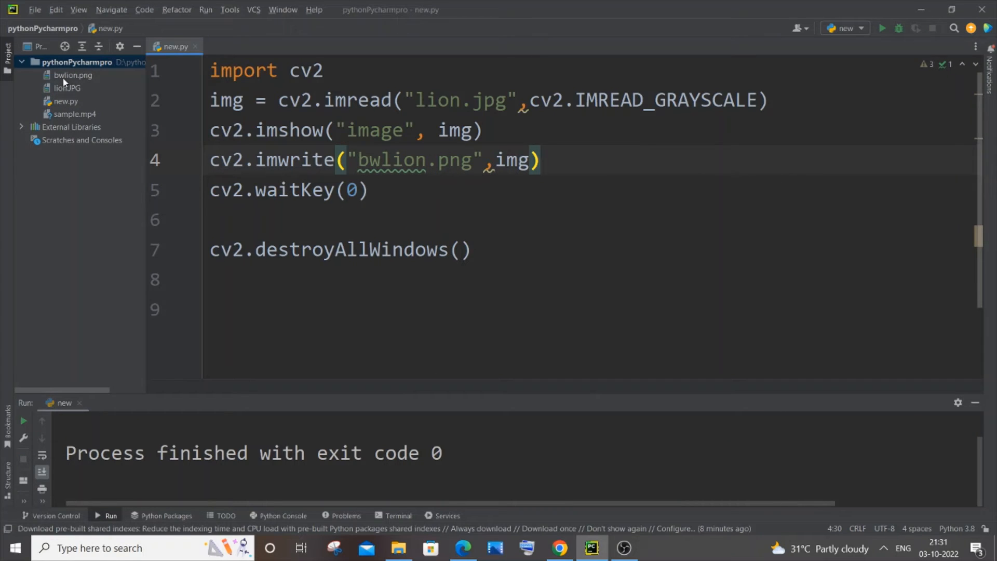
left_click(73, 75)
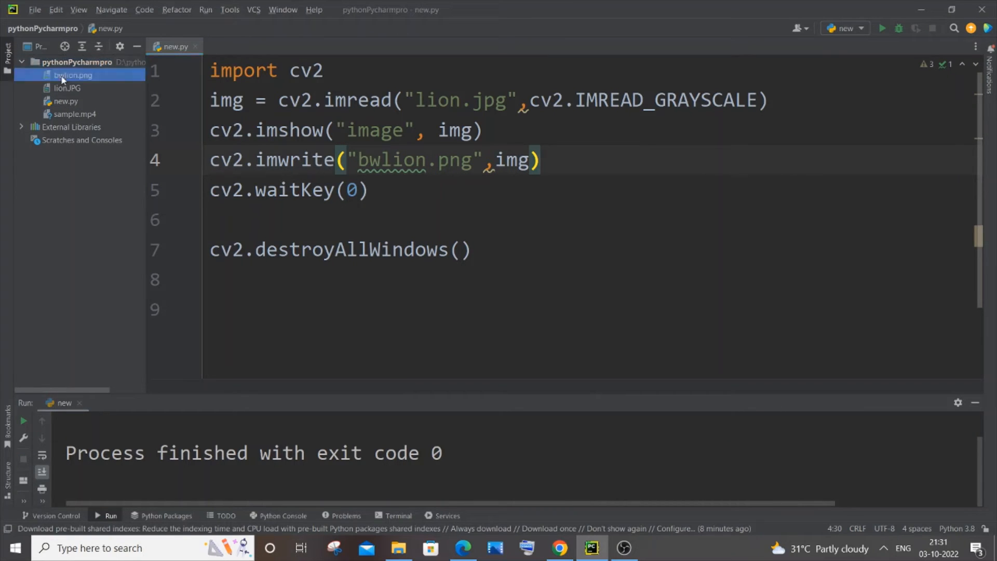
double_click(73, 75)
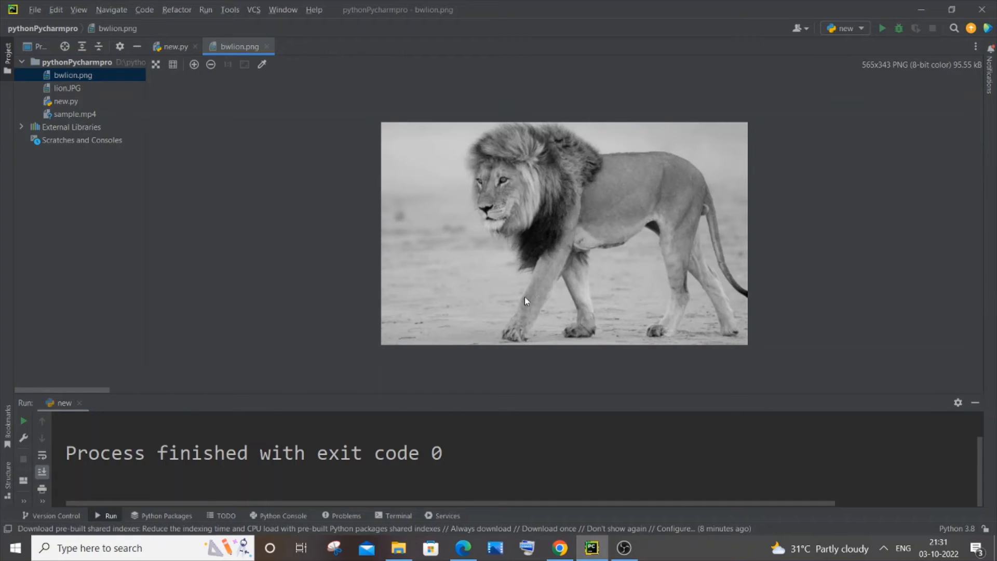
mouse_move(442, 151)
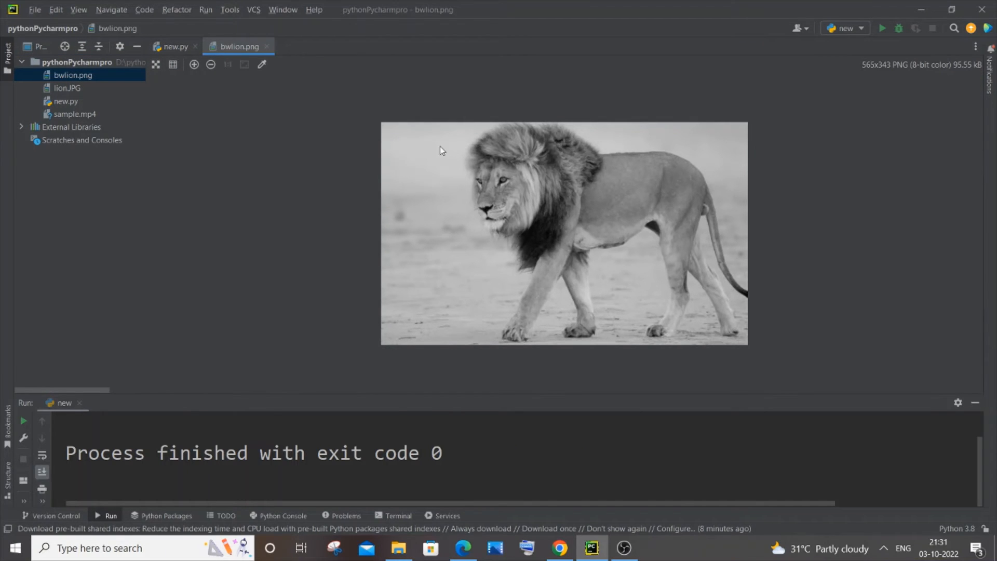
left_click(172, 46)
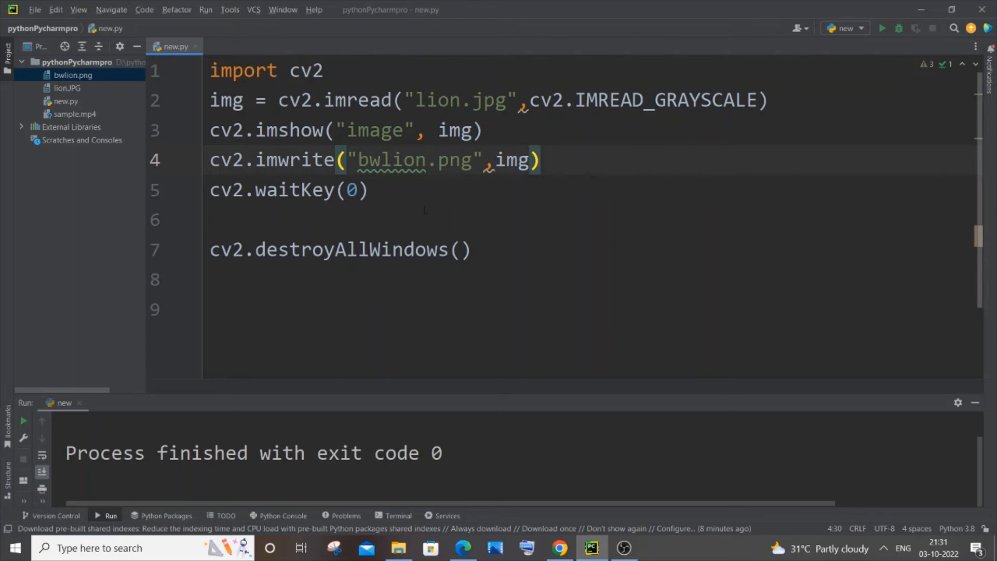
double_click(390, 160)
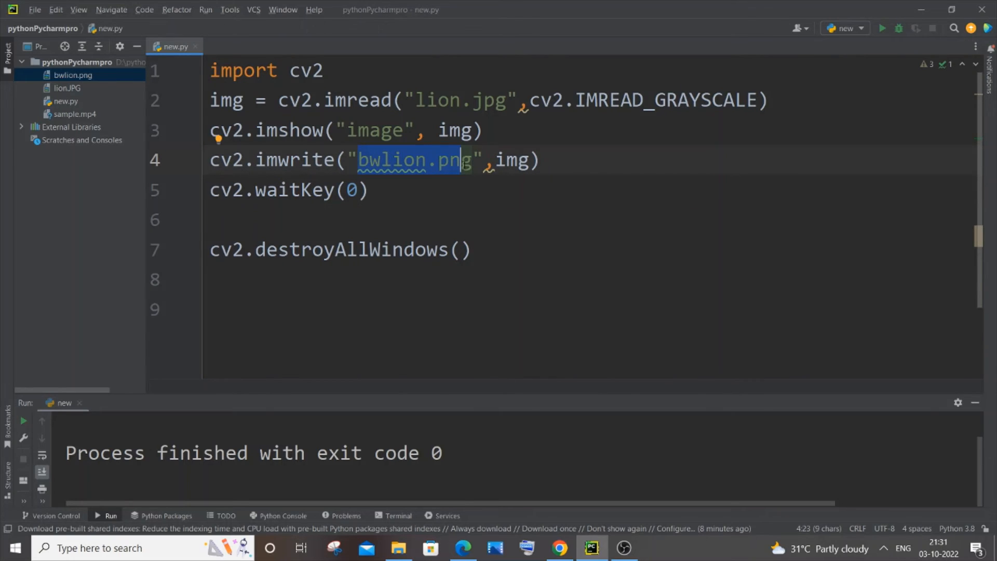
mouse_move(634, 266)
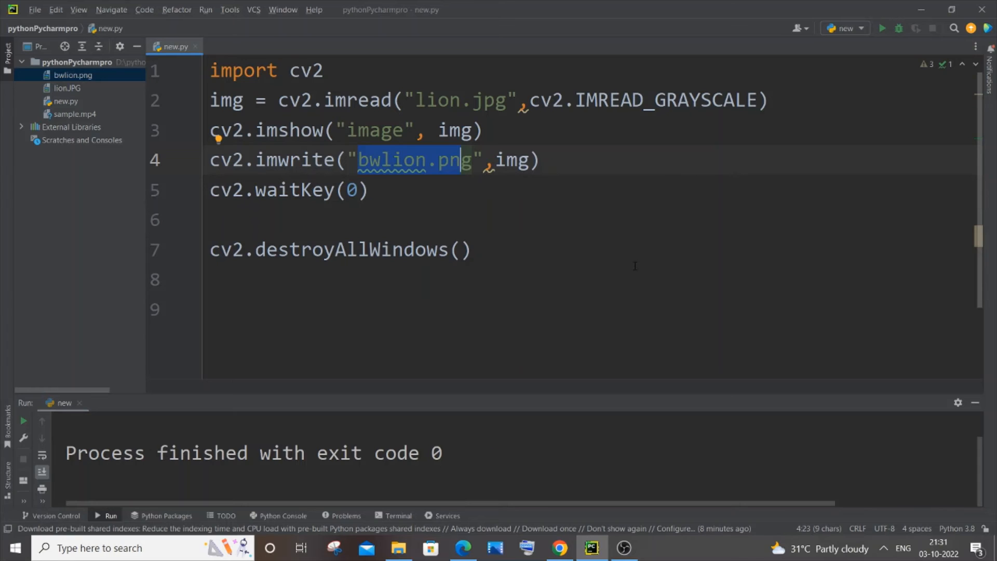
left_click(399, 547)
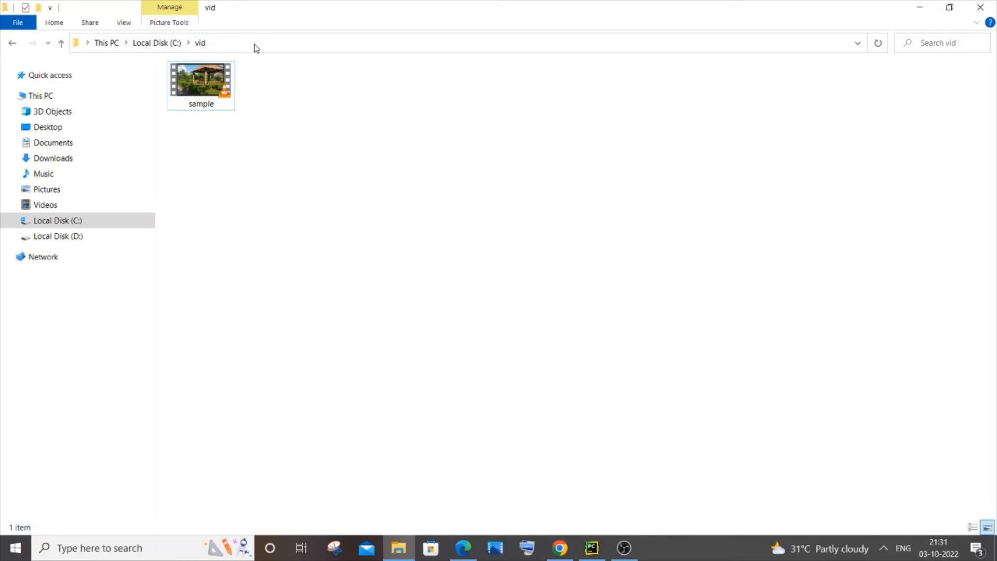
mouse_move(300, 43)
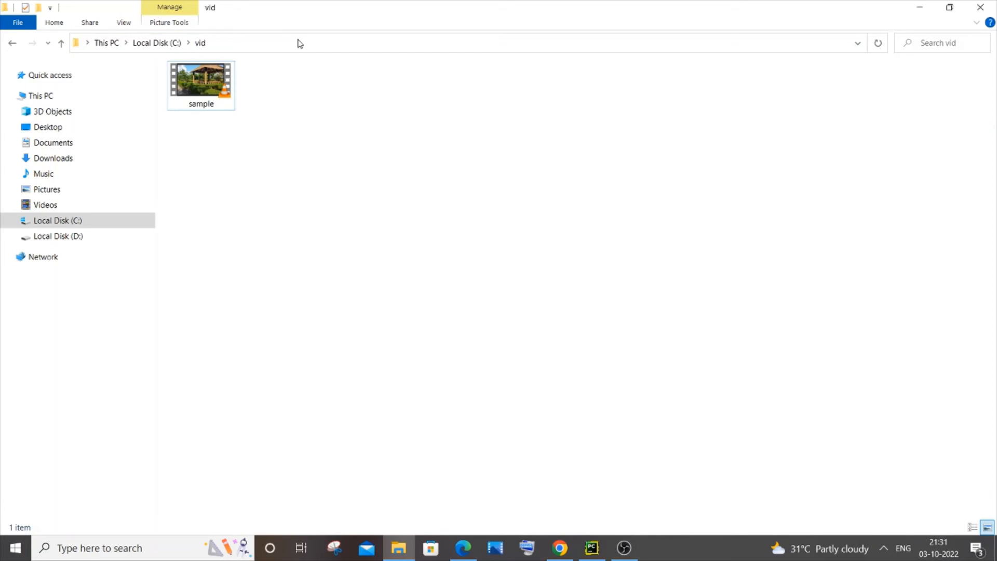
left_click(445, 43)
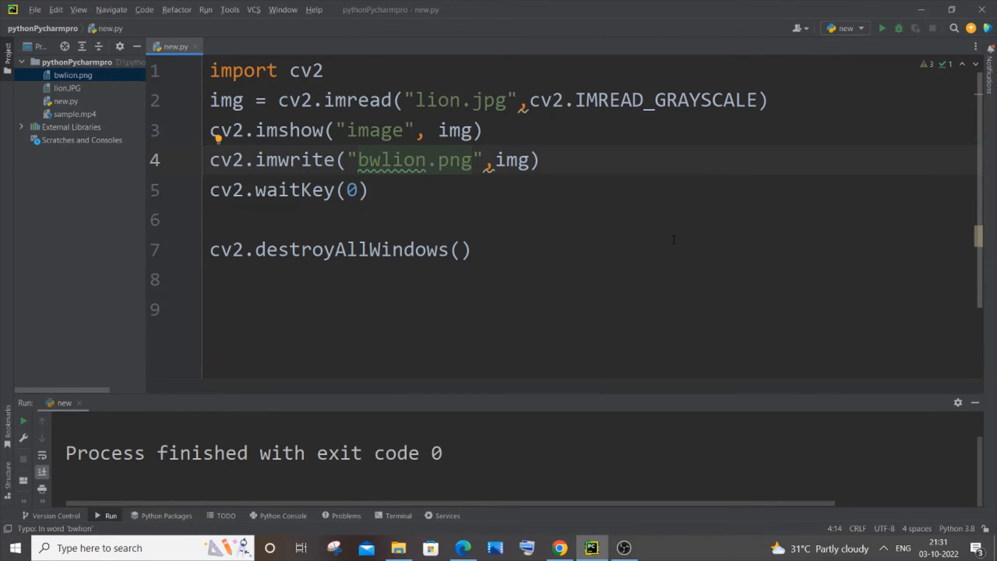
- Prefix the imwrite file name with C:\\vid\\ so bwlion.png saves into C:\vid
type("C:\\vid")
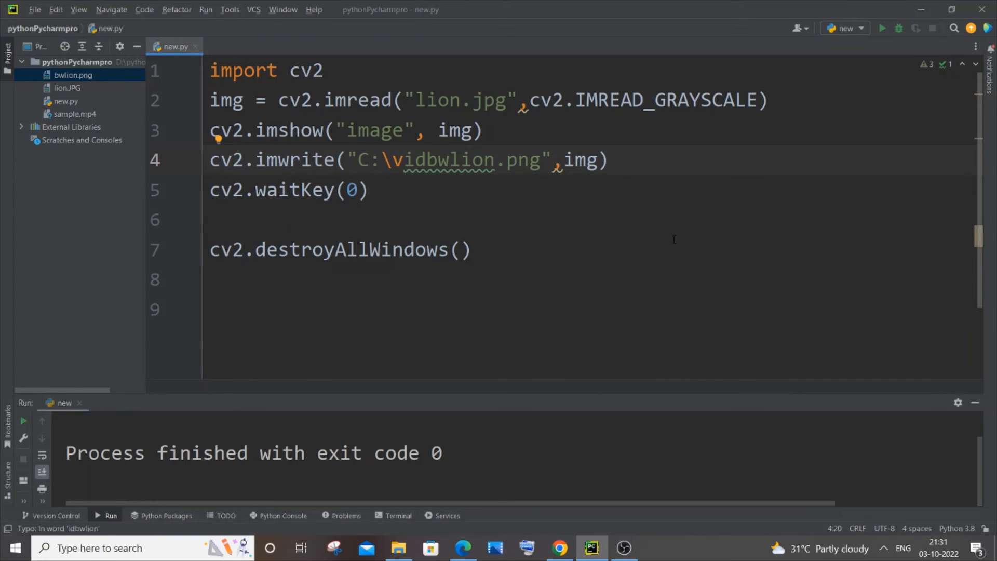
type("\\")
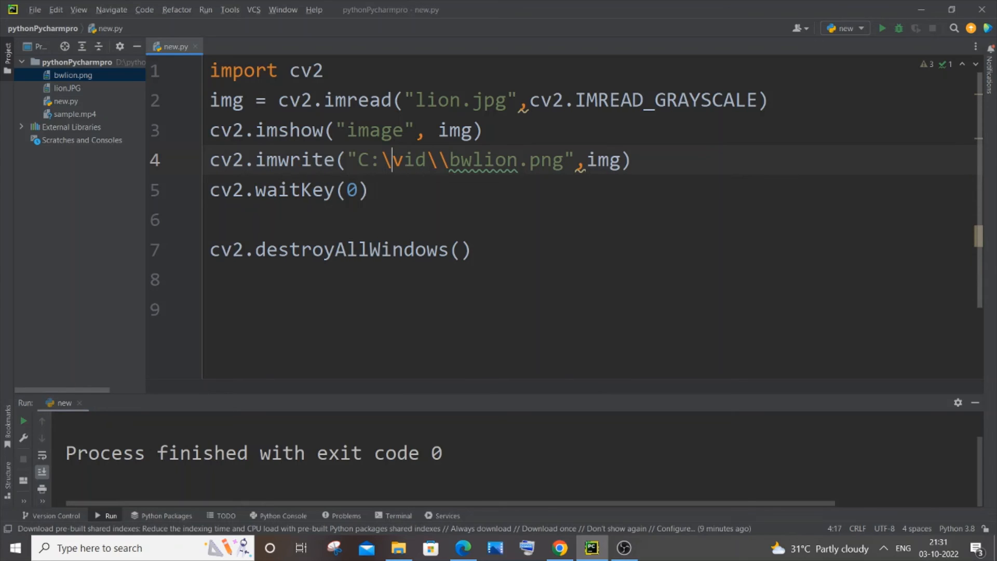
type("\\")
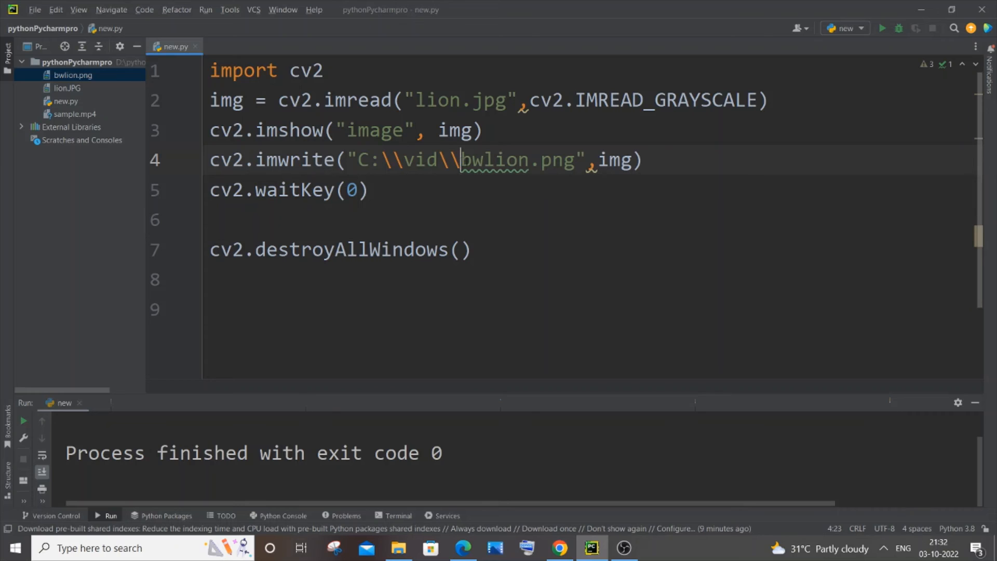
double_click(517, 159)
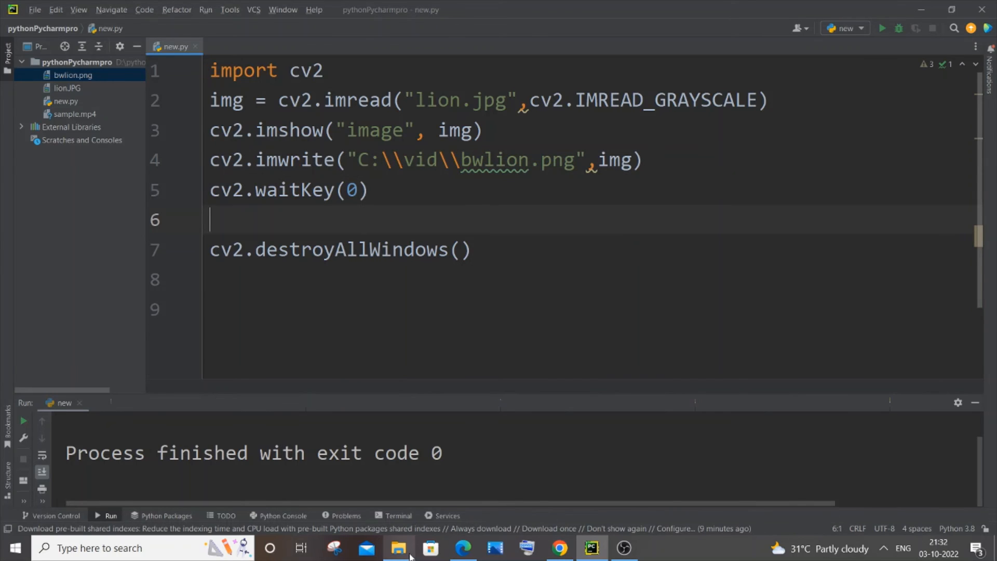
- Check the vid folder, then run the script with the C:\vid path and close the preview
left_click(398, 547)
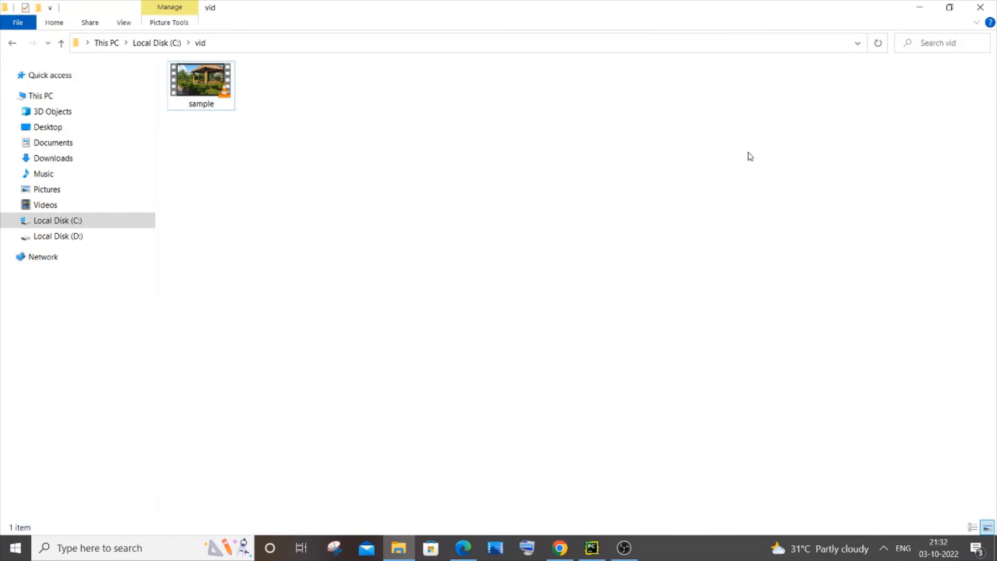
mouse_move(488, 164)
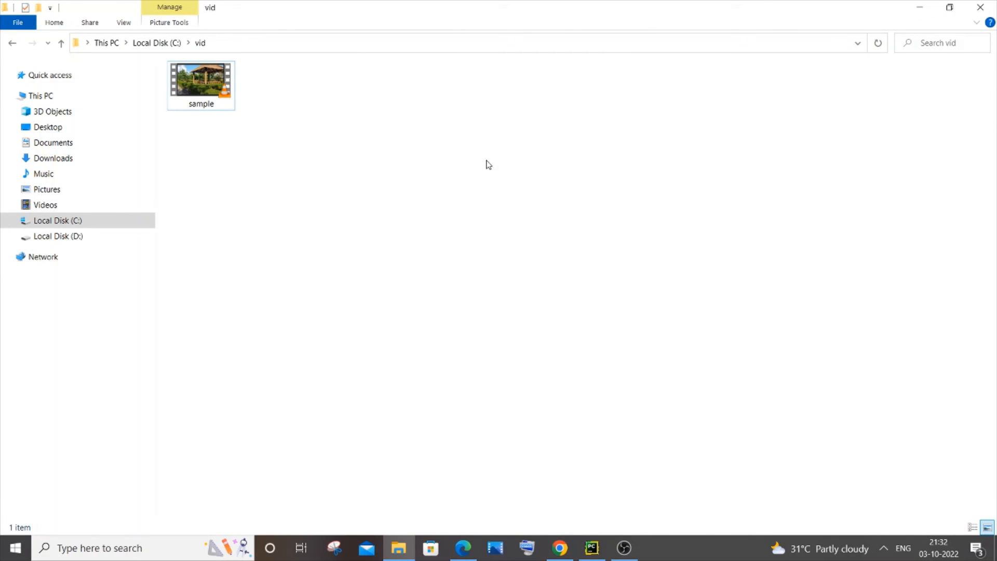
left_click(591, 547)
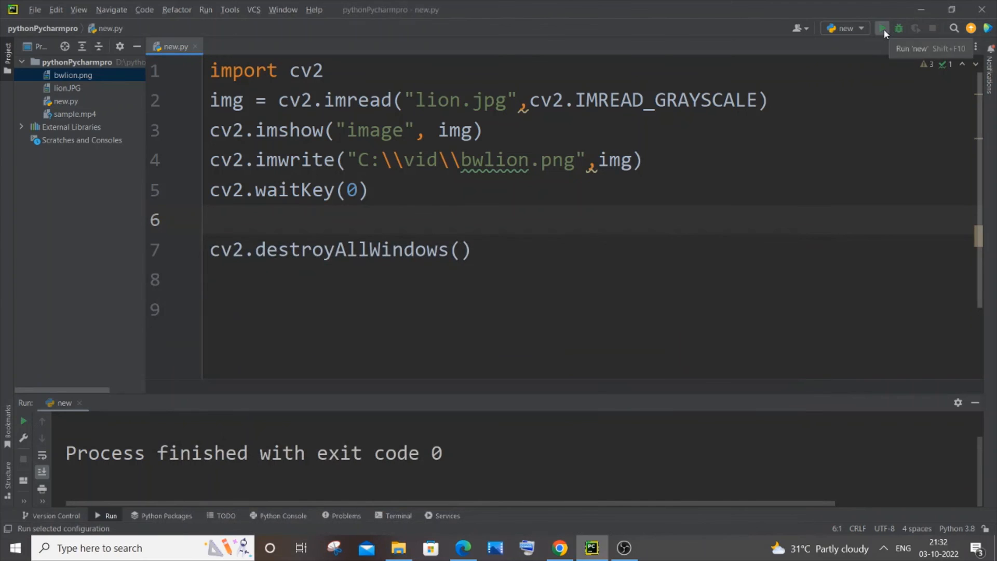
left_click(884, 28)
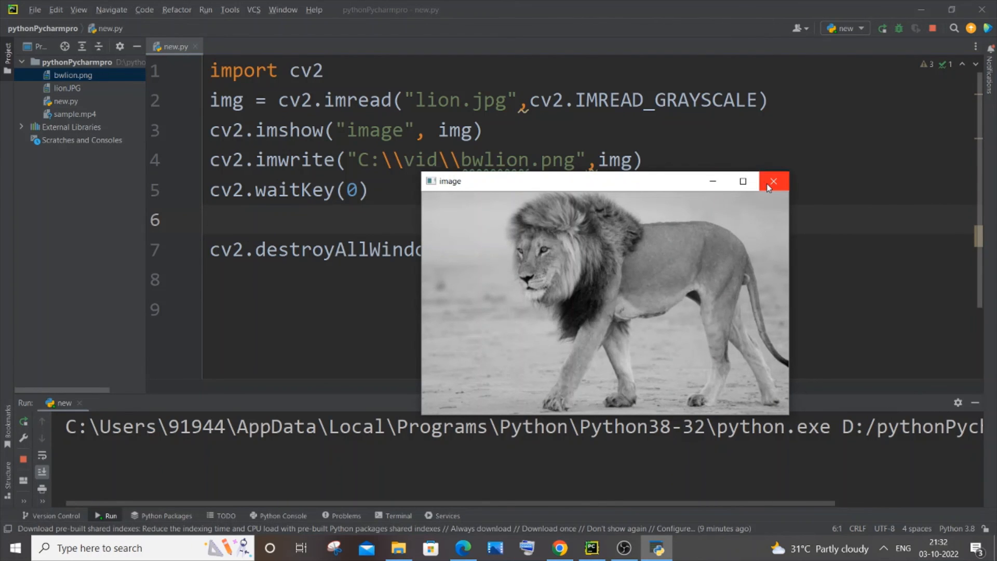
left_click(774, 182)
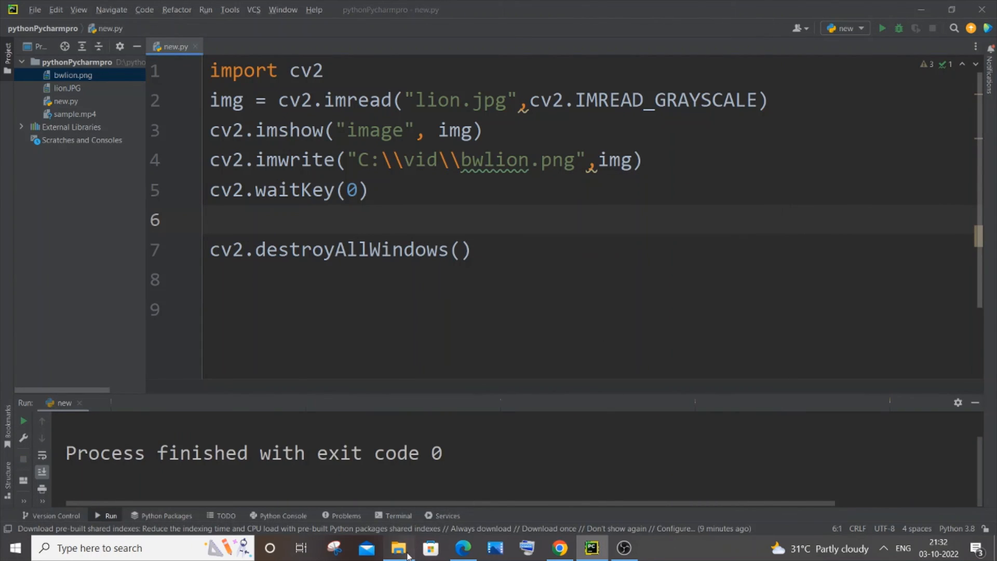
- Open bwlion.png from C:\vid in File Explorer to see the gray lion, then return to PyCharm
left_click(398, 547)
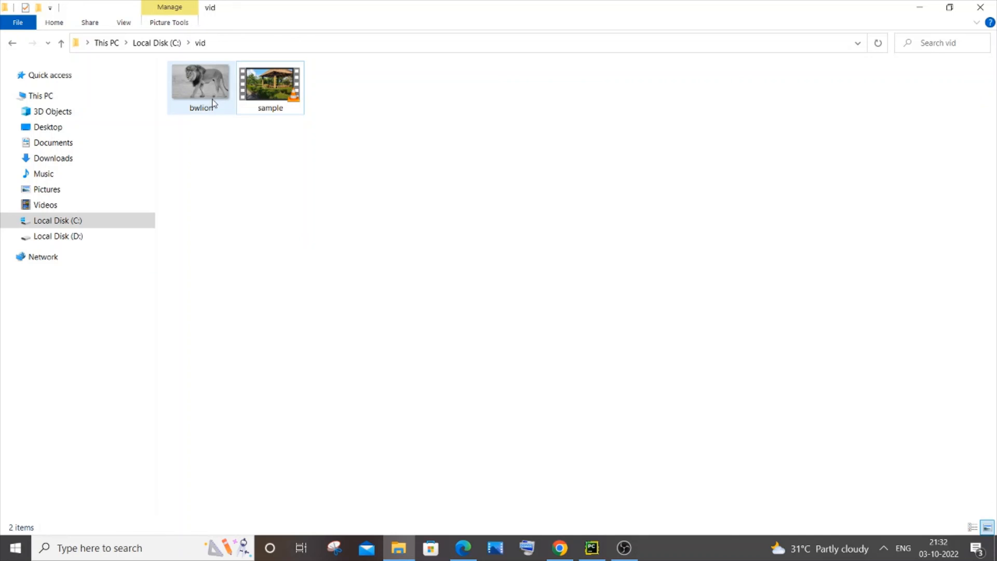
left_click(199, 82)
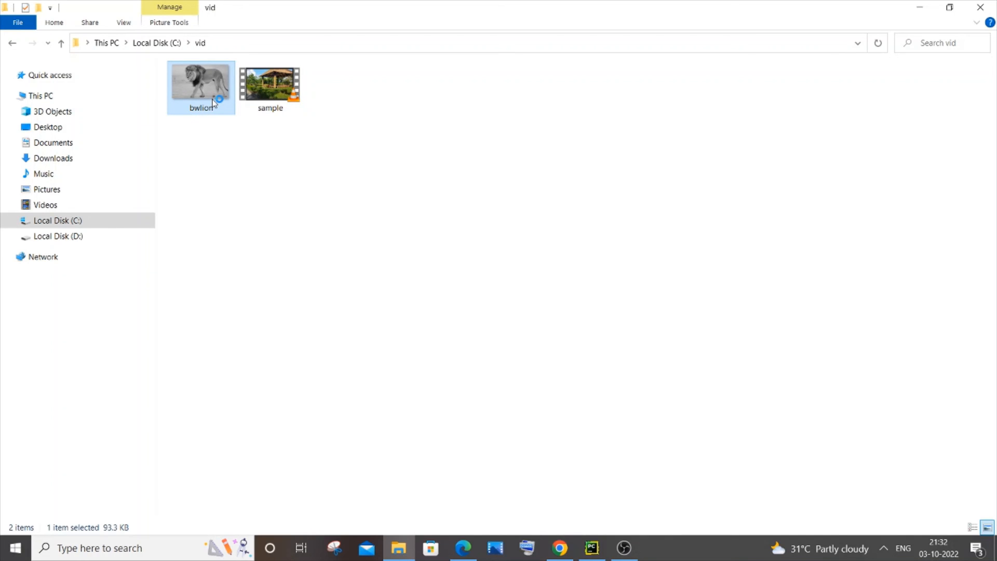
double_click(201, 82)
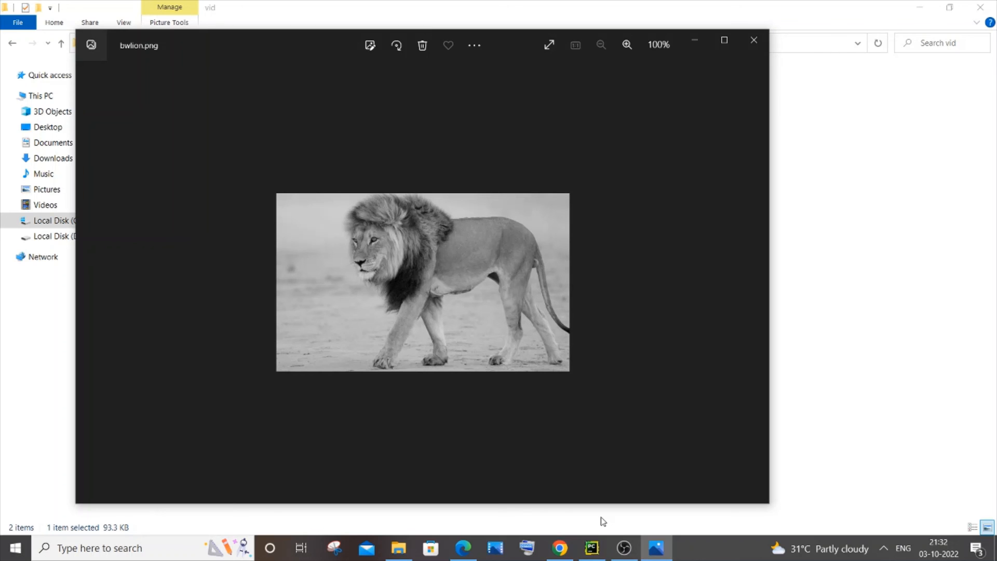
left_click(591, 549)
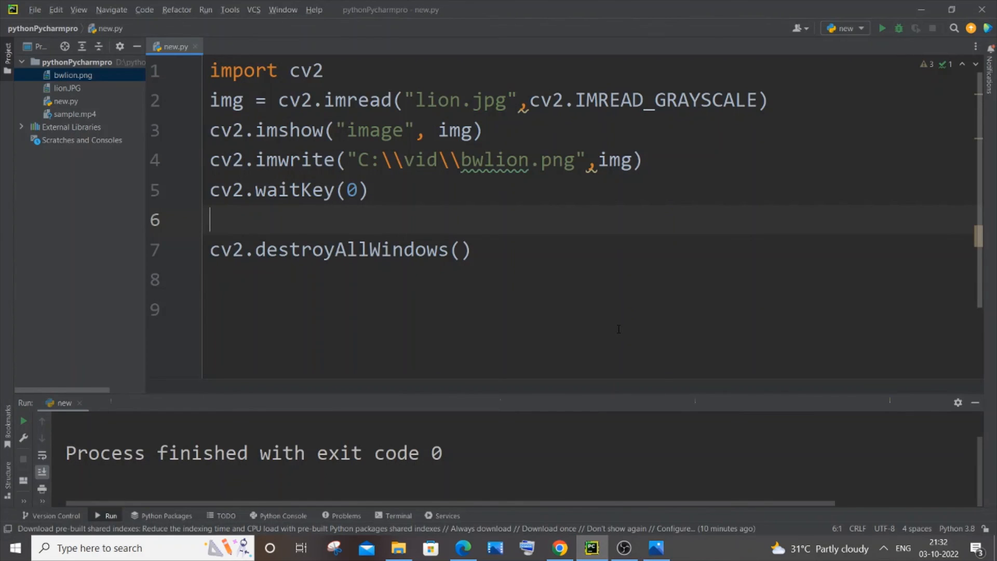